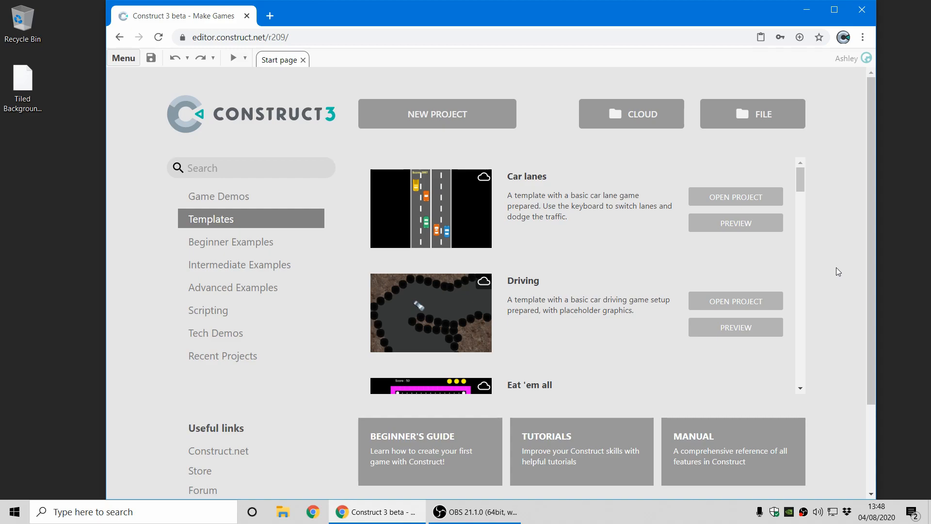
{"action": "mouse_move", "coordinate": [841, 262]}
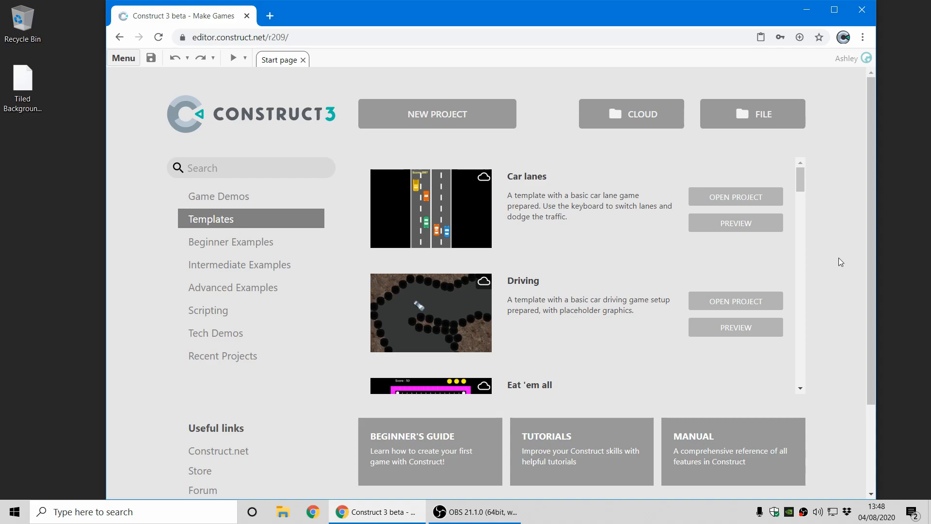
{"action": "mouse_move", "coordinate": [833, 240]}
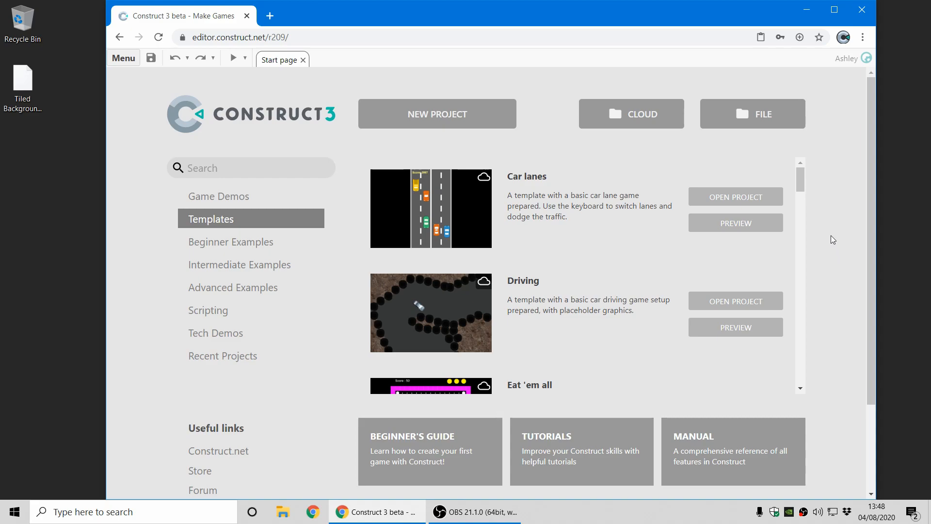
{"action": "mouse_move", "coordinate": [778, 311]}
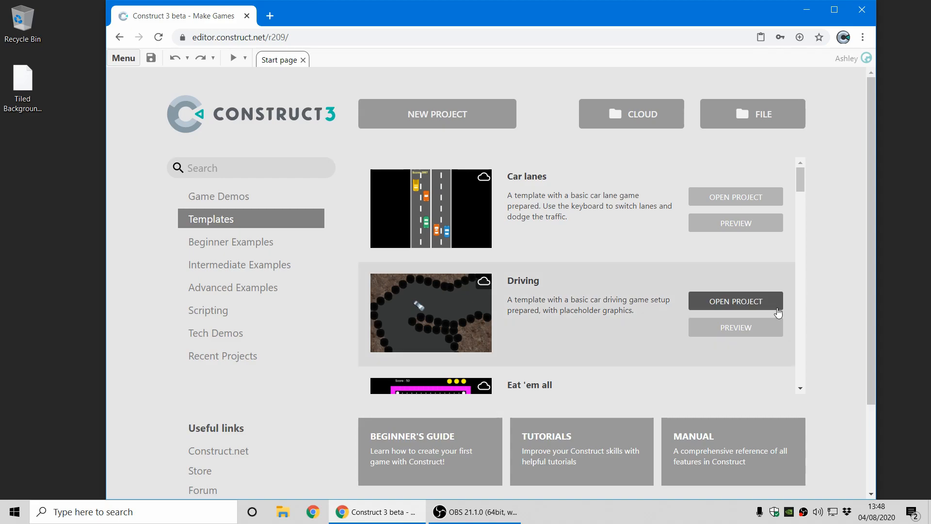
Scroll the Start page template list down until the Snake template appears.
{"action": "scroll", "scroll_direction": "down", "scroll_amount": 3}
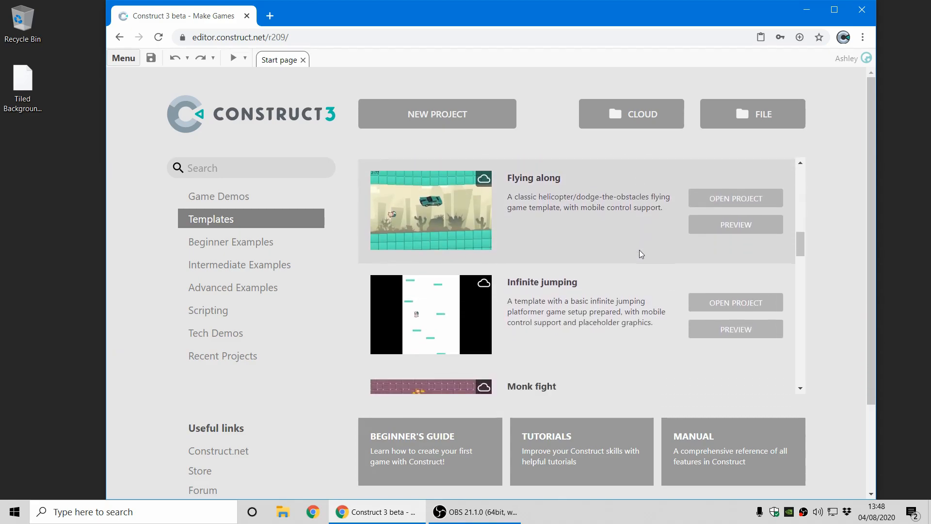
{"action": "scroll", "scroll_direction": "down", "scroll_amount": 3}
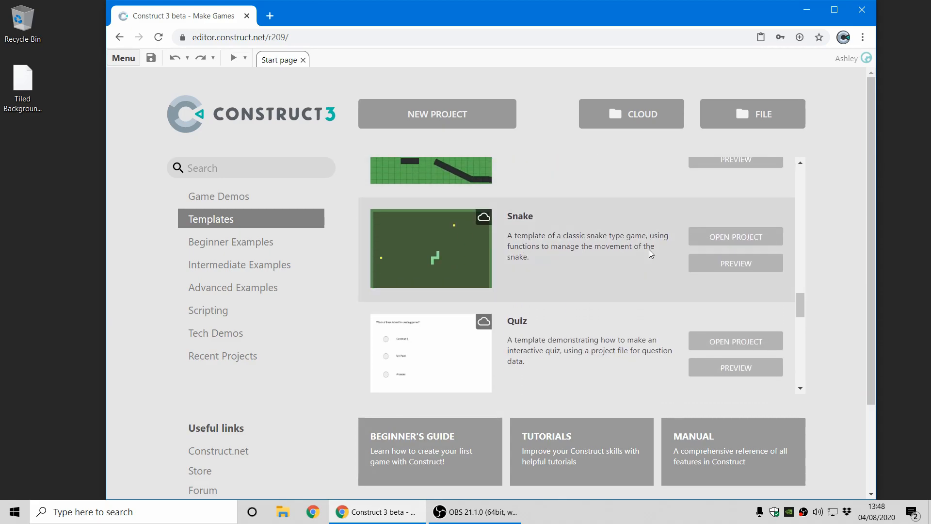
{"action": "left_click", "coordinate": [736, 237]}
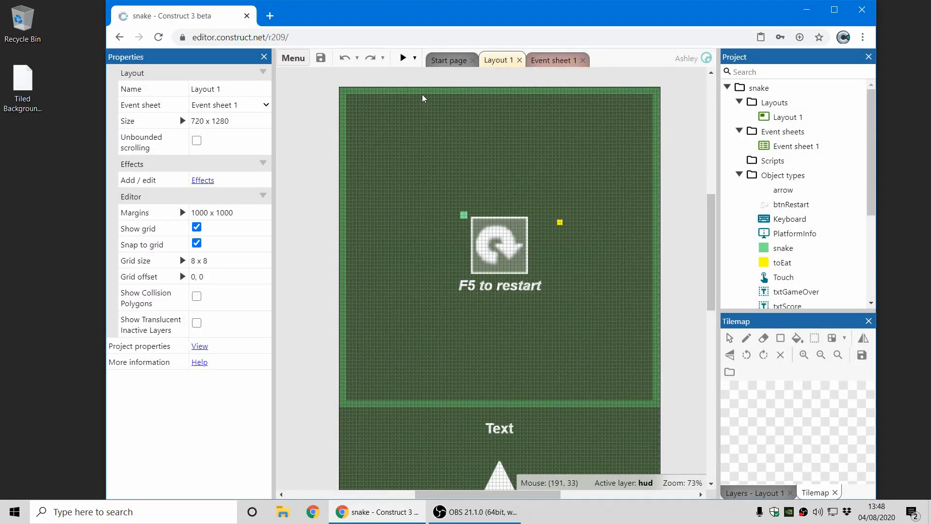
{"action": "left_click", "coordinate": [403, 58]}
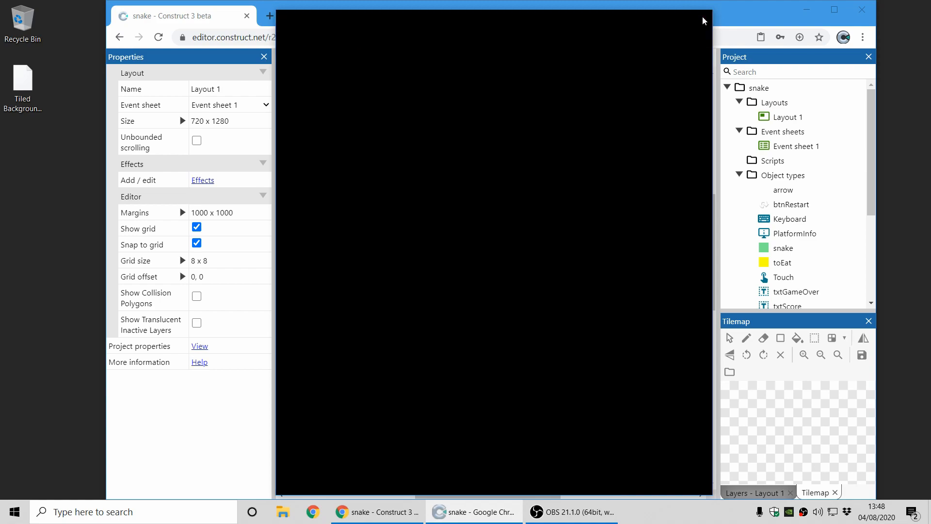
{"action": "right_click", "coordinate": [756, 88]}
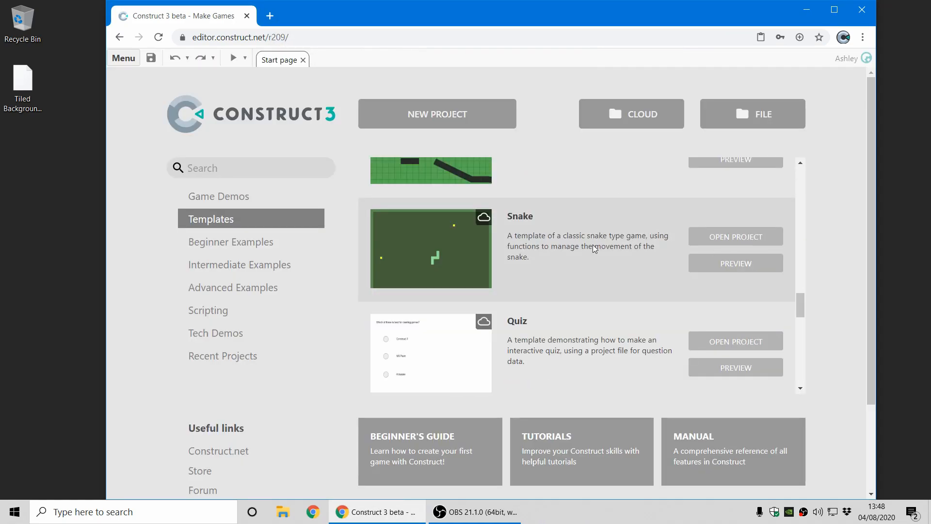
Open the Infinite jumping template as a project, run its game preview, then close it.
{"action": "scroll", "scroll_direction": "down", "scroll_amount": 3}
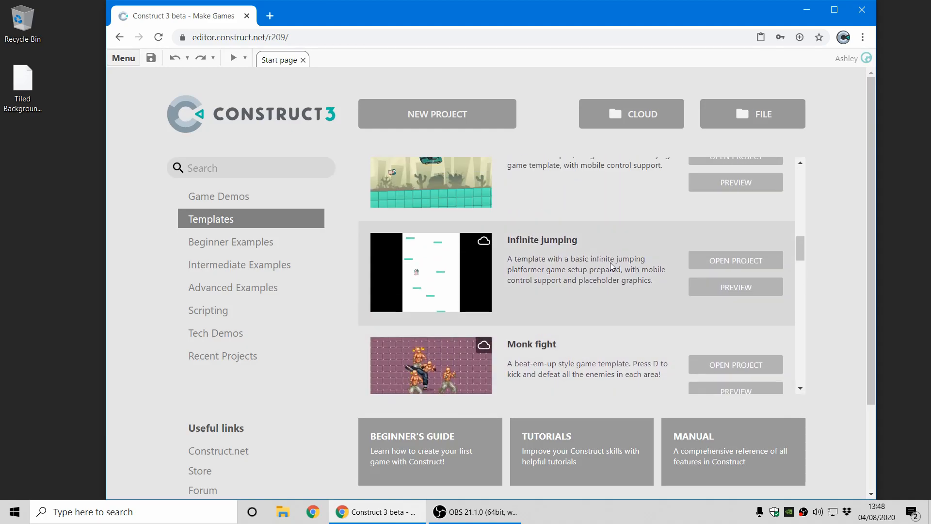
{"action": "scroll", "scroll_direction": "down", "scroll_amount": 3}
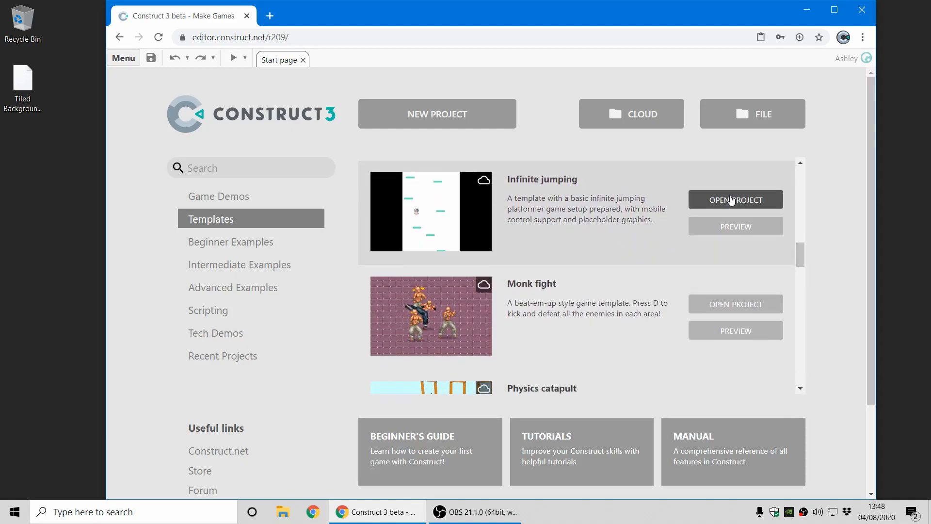
{"action": "left_click", "coordinate": [736, 199]}
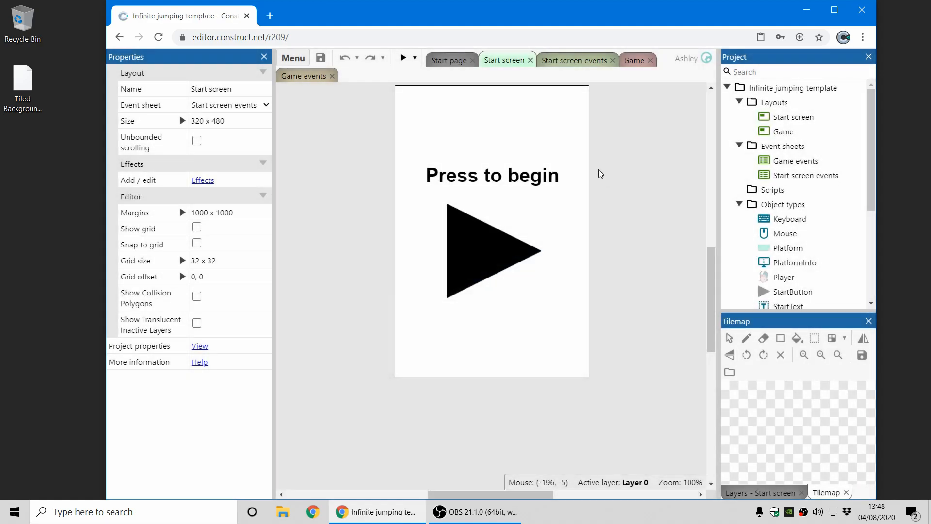
{"action": "left_click", "coordinate": [404, 58]}
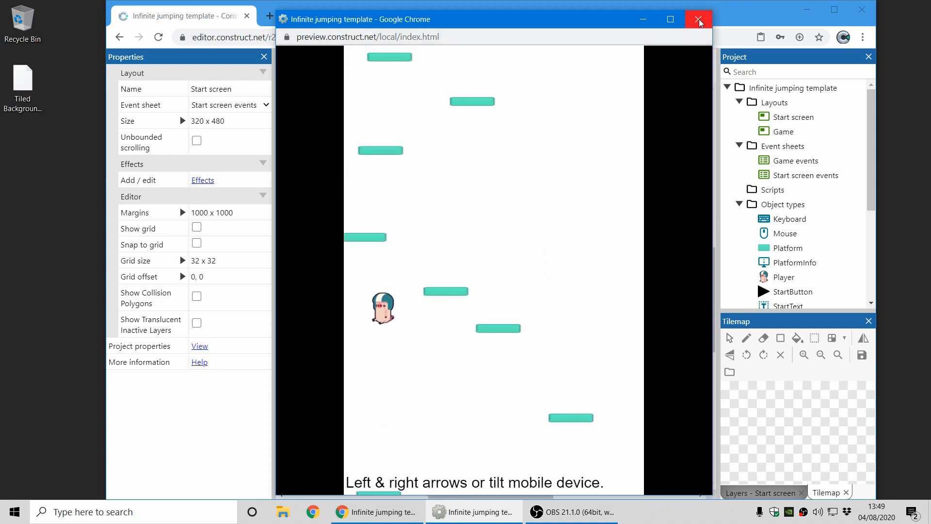
{"action": "left_click", "coordinate": [698, 19]}
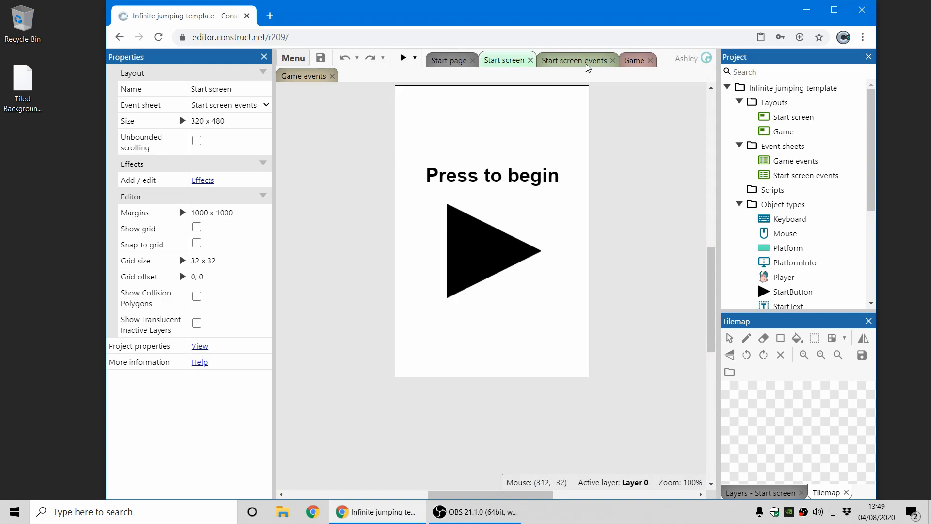
Switch to the Start screen events sheet showing wake lock and orientation permission events.
{"action": "left_click", "coordinate": [574, 60]}
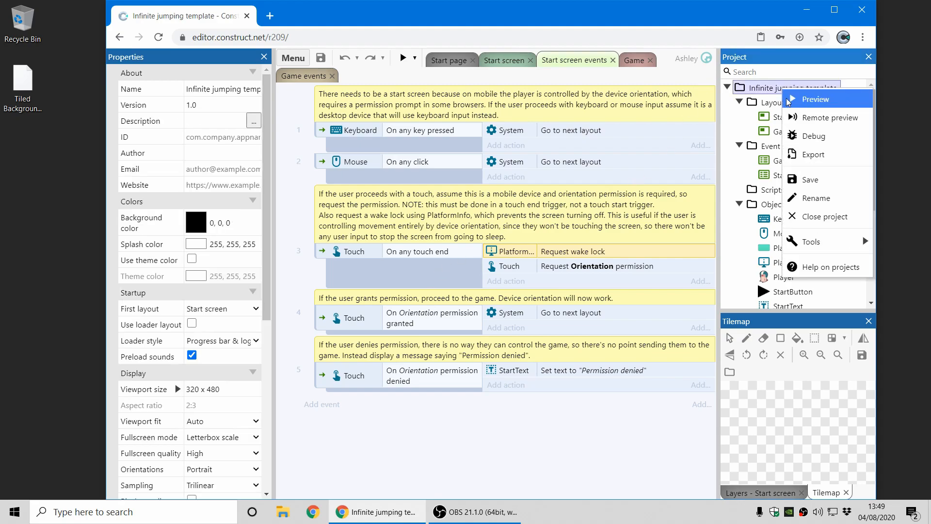
Open the Tiled Background project, set both wraps to Mirrored repeat, then revert to Repeat.
{"action": "left_click", "coordinate": [825, 216]}
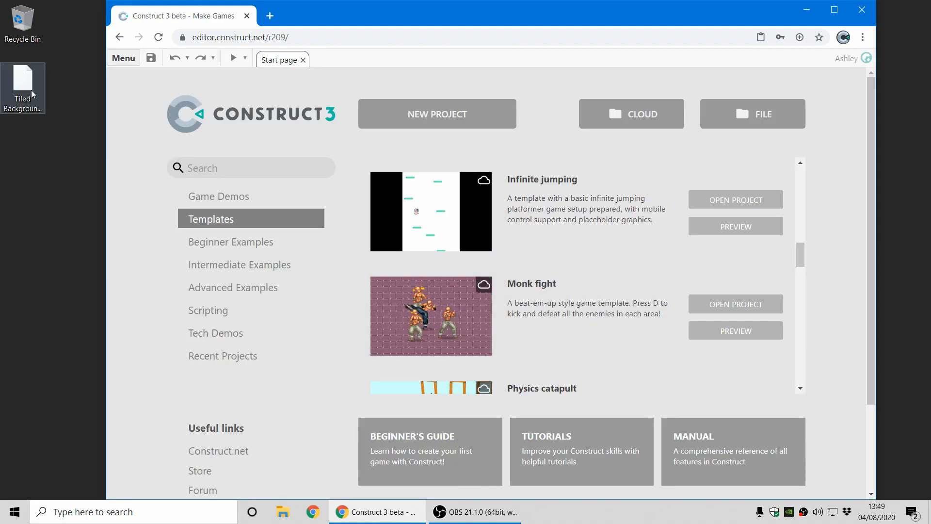
{"action": "left_click", "coordinate": [437, 113]}
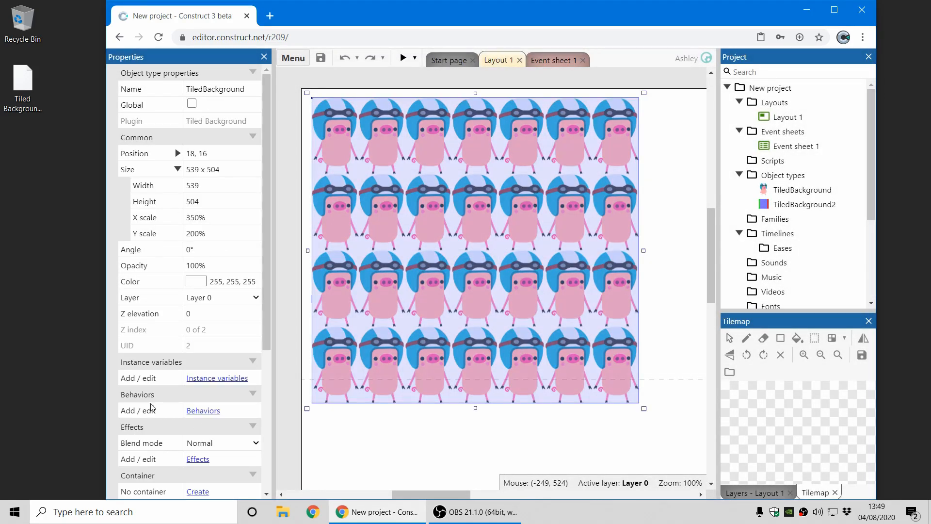
{"action": "mouse_move", "coordinate": [246, 347]}
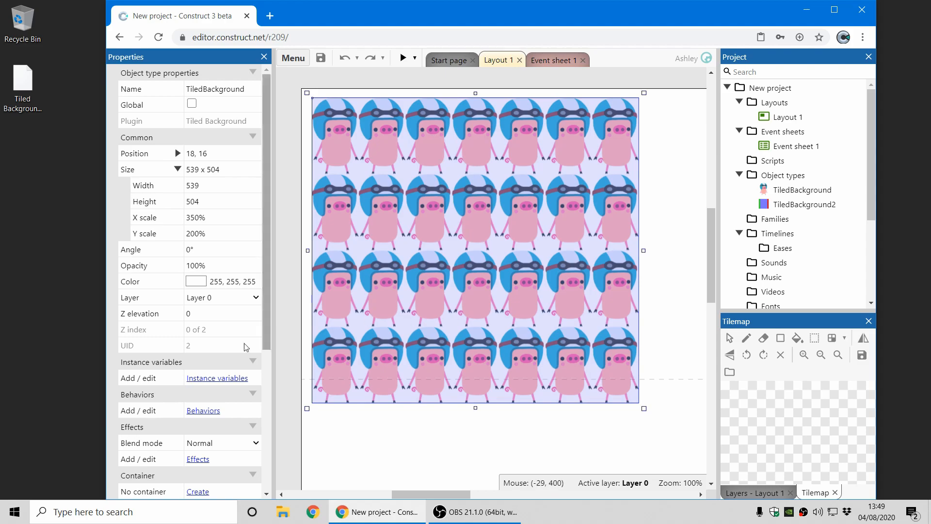
{"action": "scroll", "scroll_direction": "down", "scroll_amount": 3}
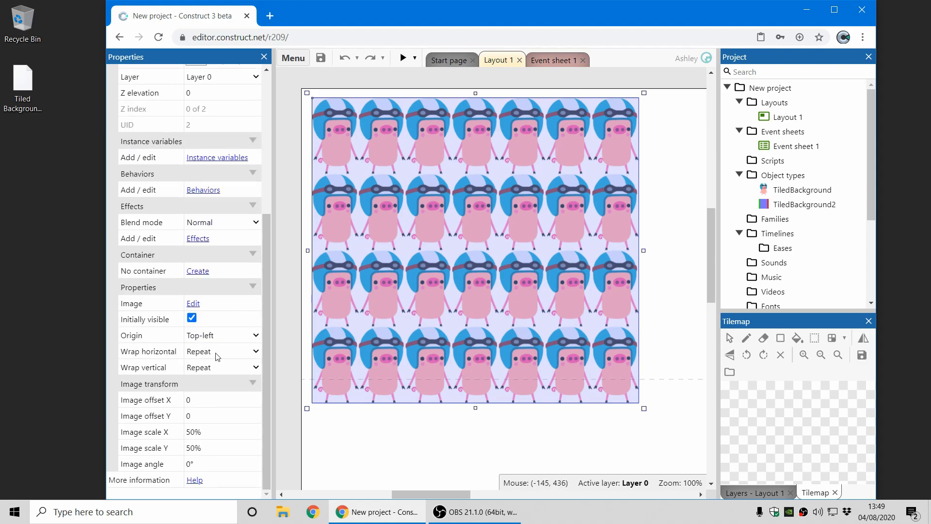
{"action": "left_click", "coordinate": [221, 351]}
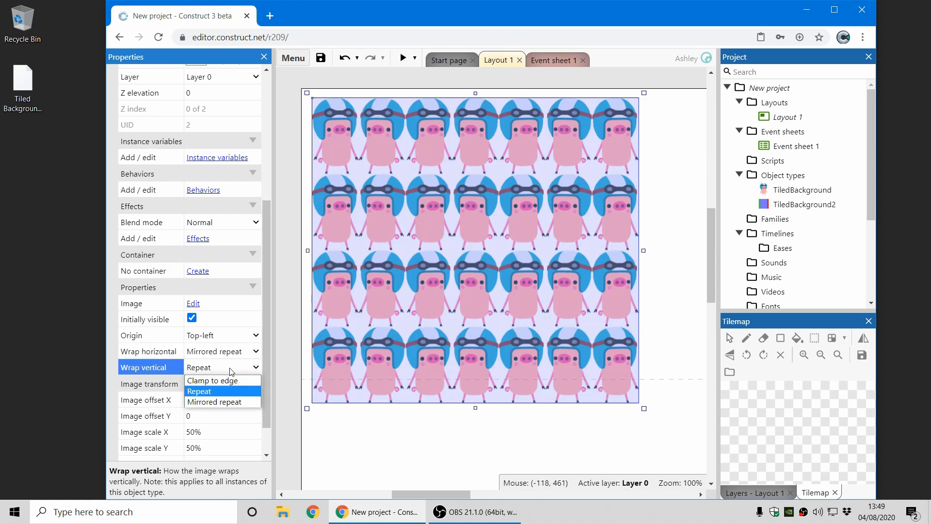
{"action": "left_click", "coordinate": [215, 401]}
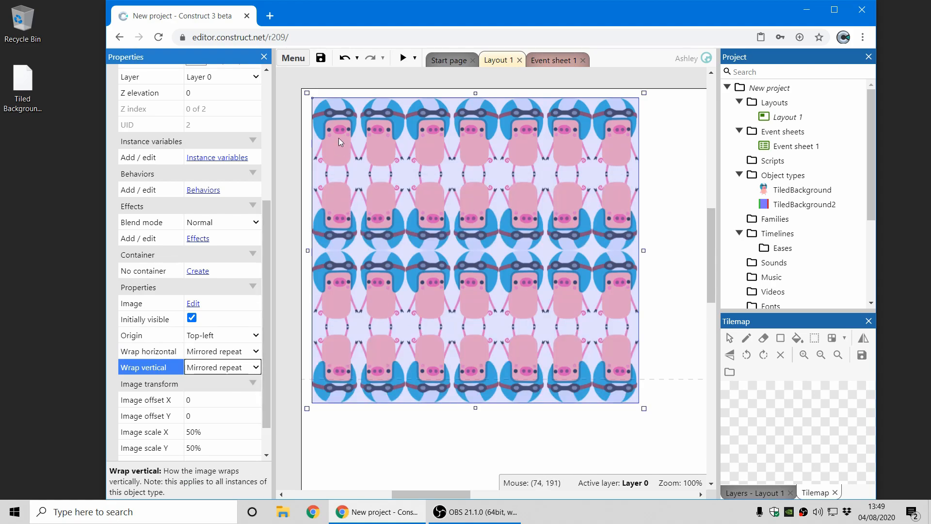
{"action": "mouse_move", "coordinate": [575, 368]}
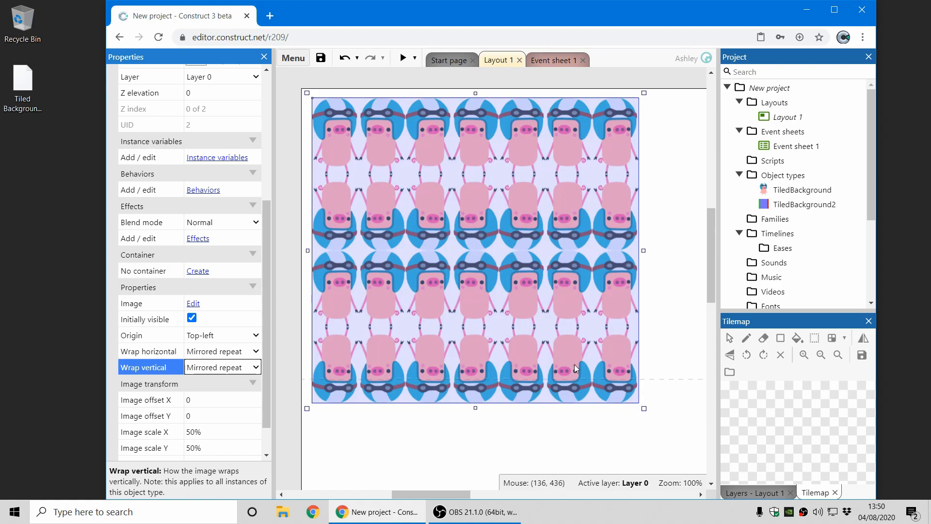
{"action": "mouse_move", "coordinate": [383, 123]}
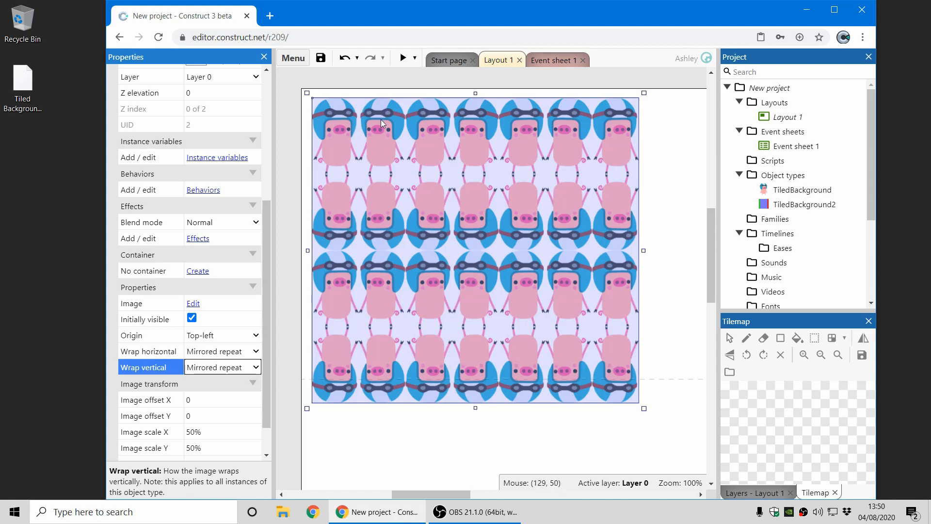
{"action": "mouse_move", "coordinate": [665, 140]}
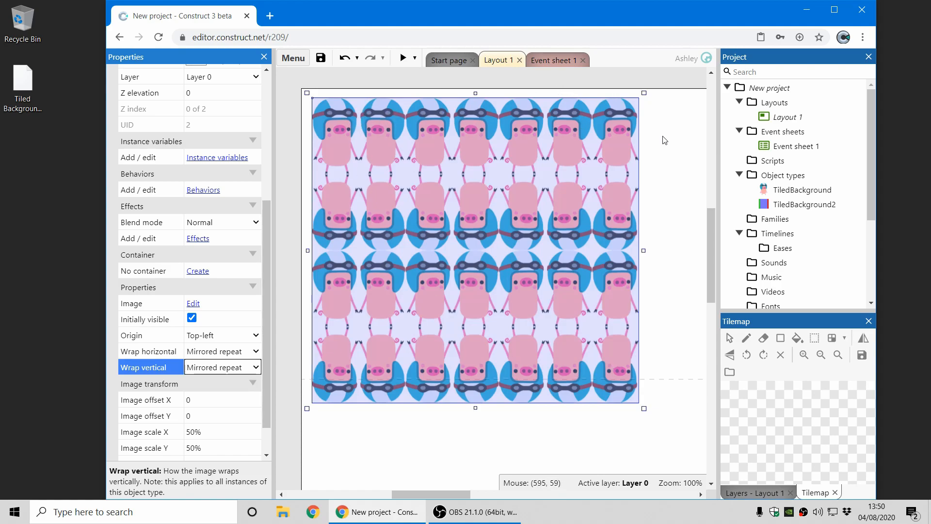
{"action": "mouse_move", "coordinate": [324, 296]}
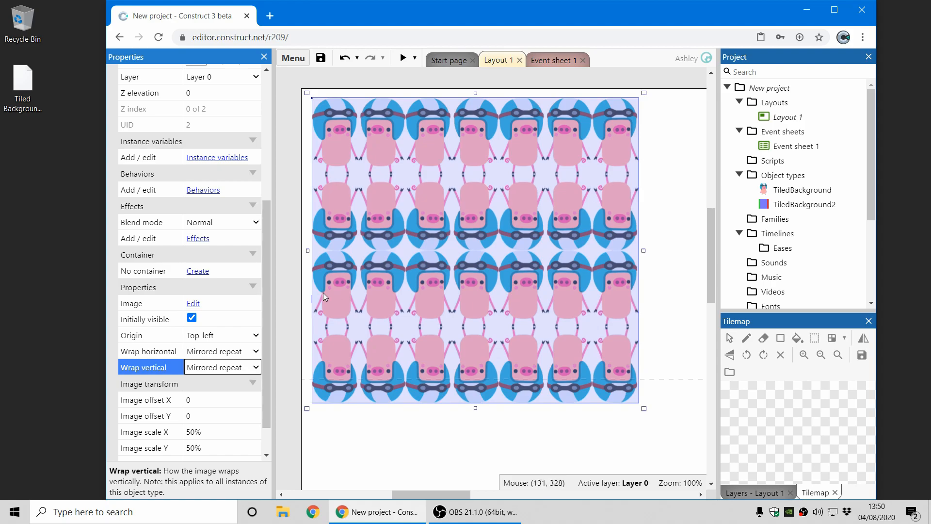
{"action": "left_click", "coordinate": [222, 367]}
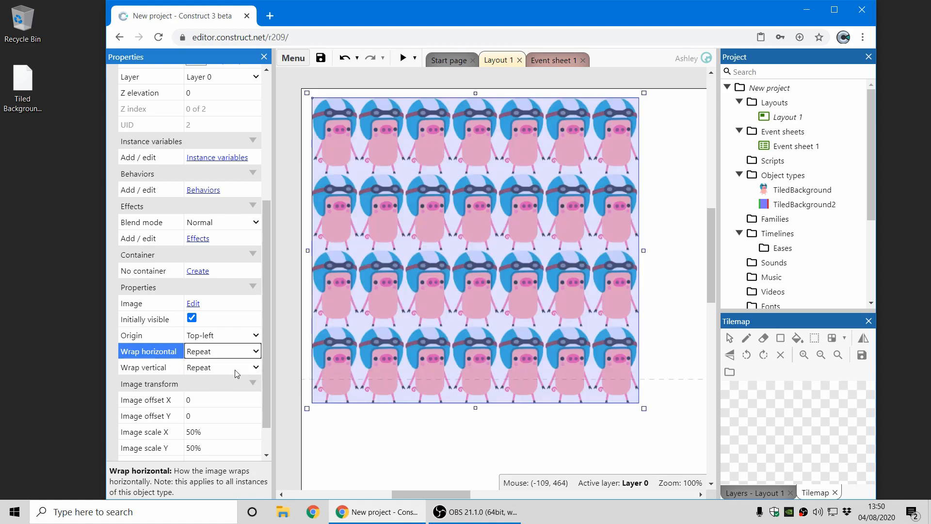
{"action": "mouse_move", "coordinate": [236, 367]}
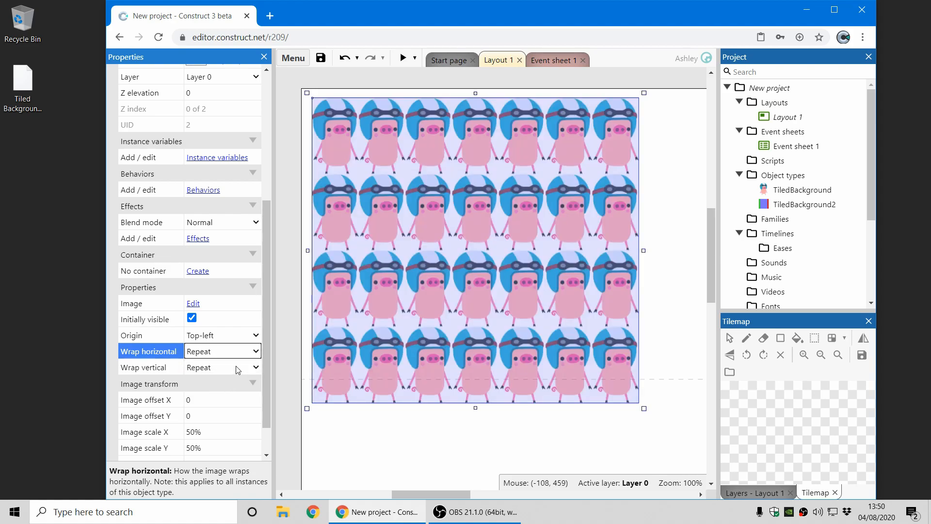
Set the pig tiled background's Wrap vertical to Clamp to edge.
{"action": "left_click", "coordinate": [222, 367]}
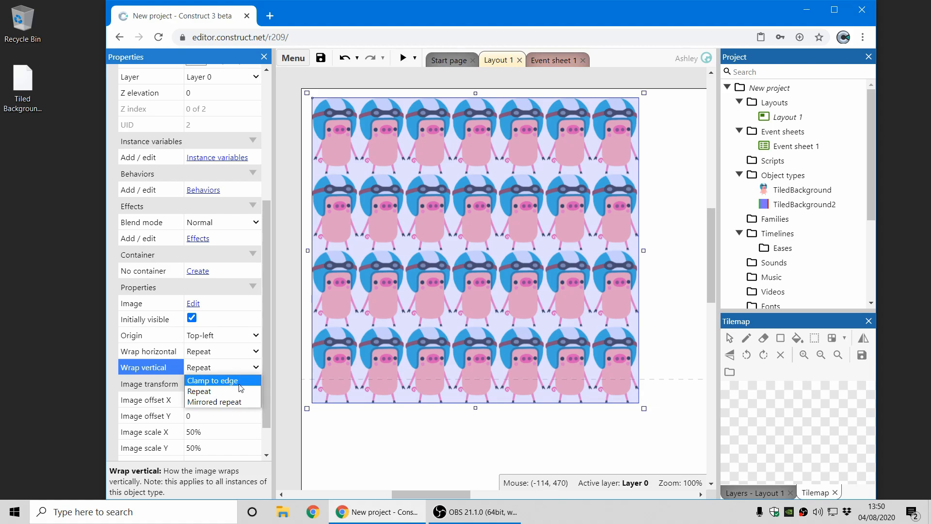
{"action": "left_click", "coordinate": [212, 380]}
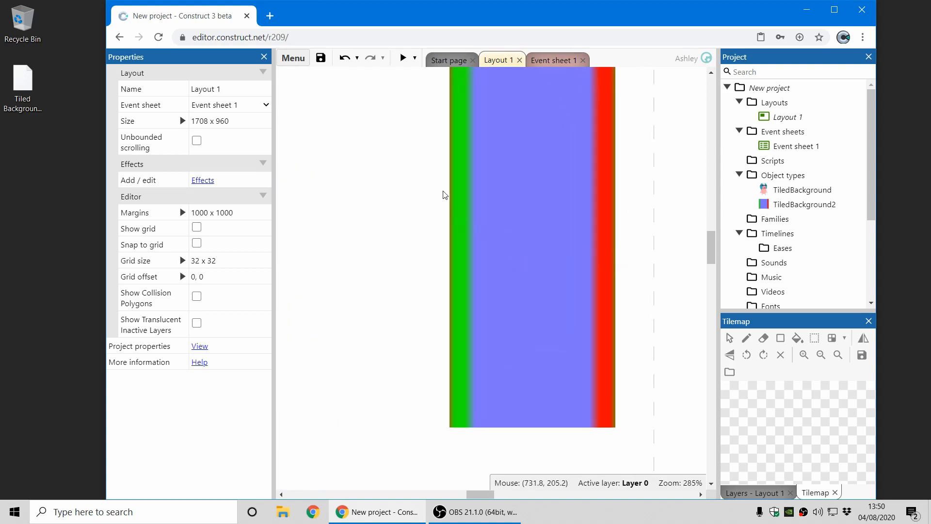
{"action": "mouse_move", "coordinate": [461, 199]}
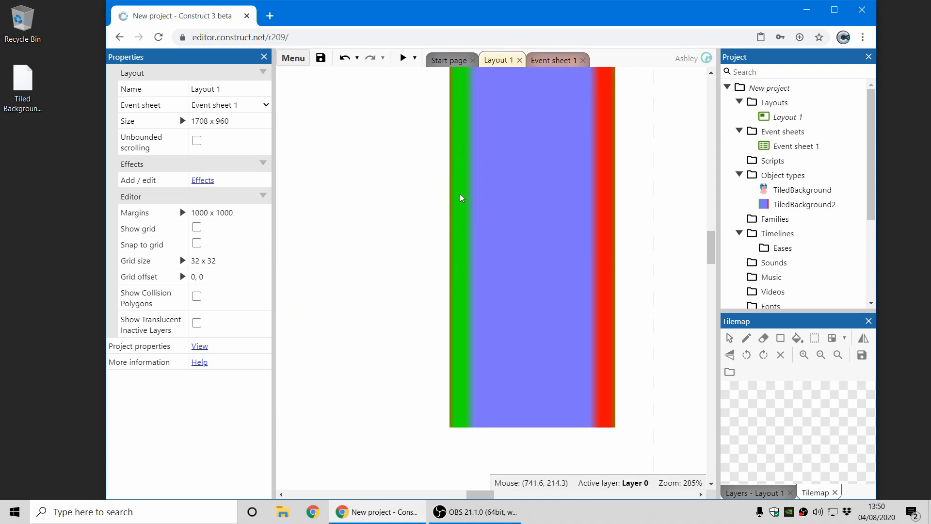
{"action": "mouse_move", "coordinate": [545, 236]}
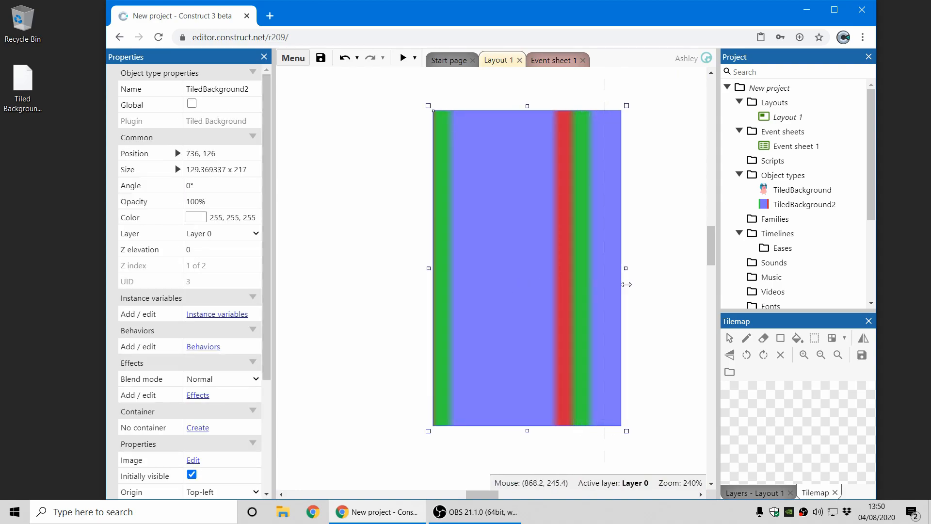
{"action": "left_click_drag", "start_coordinate": [625, 268], "coordinate": [642, 267]}
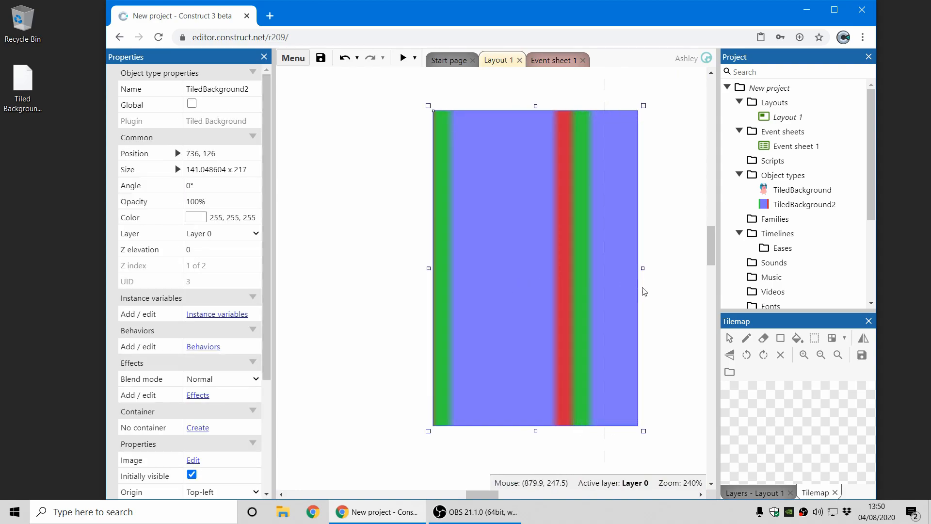
{"action": "left_click_drag", "start_coordinate": [642, 267], "coordinate": [576, 267]}
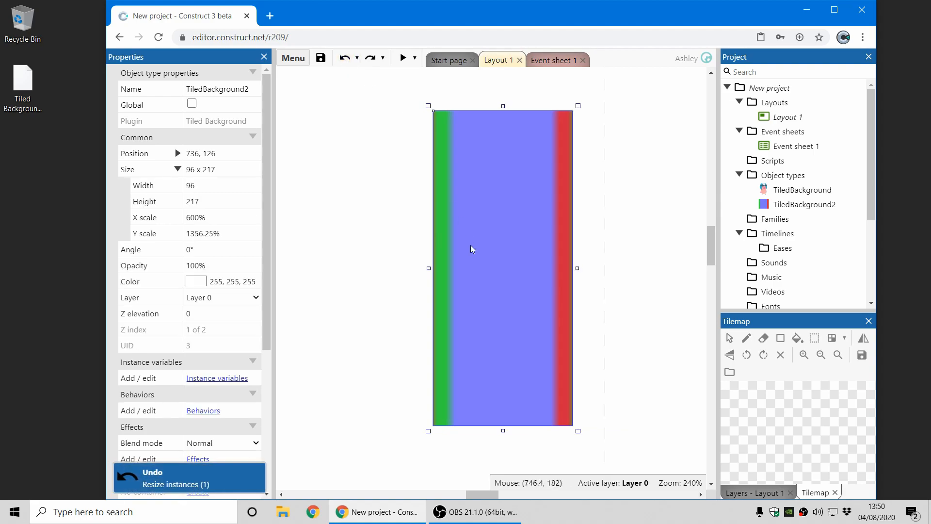
Set the gradient strip's Wrap horizontal to Clamp to edge.
{"action": "scroll", "scroll_direction": "down", "scroll_amount": 3}
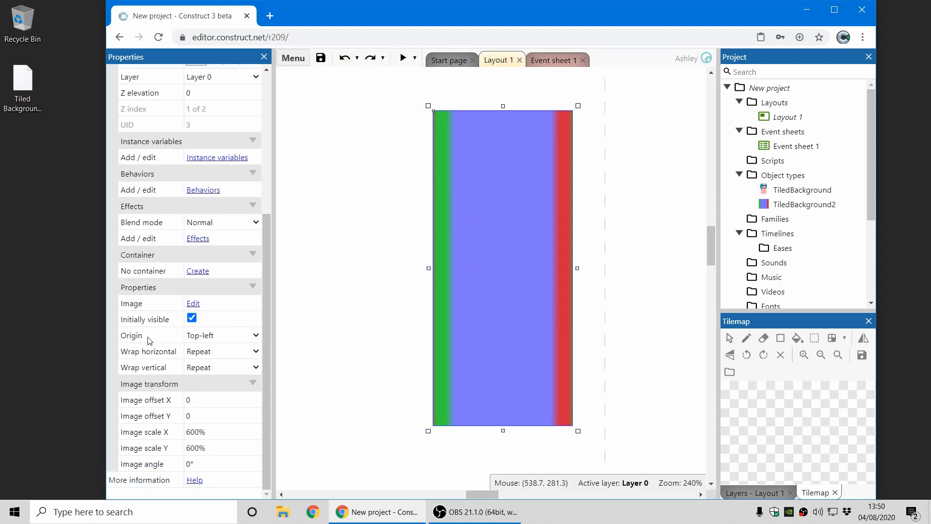
{"action": "left_click", "coordinate": [222, 351]}
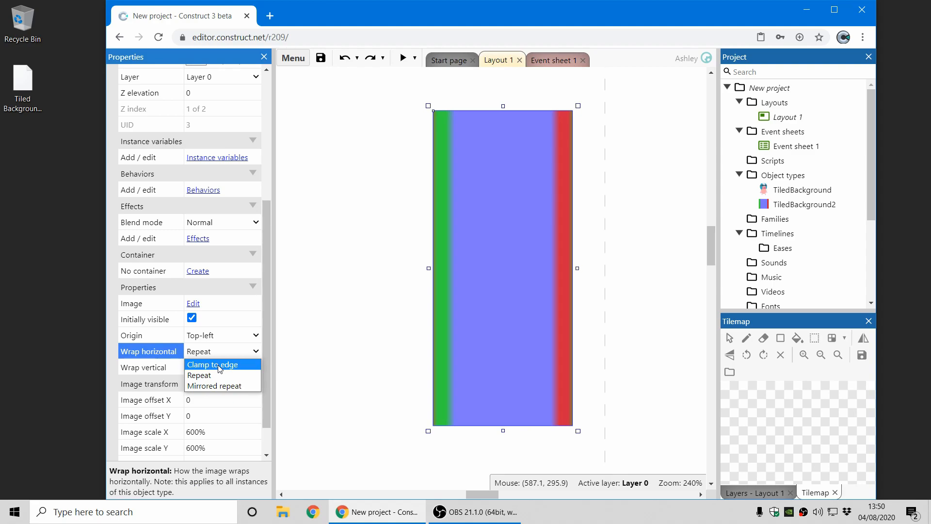
{"action": "left_click", "coordinate": [212, 365]}
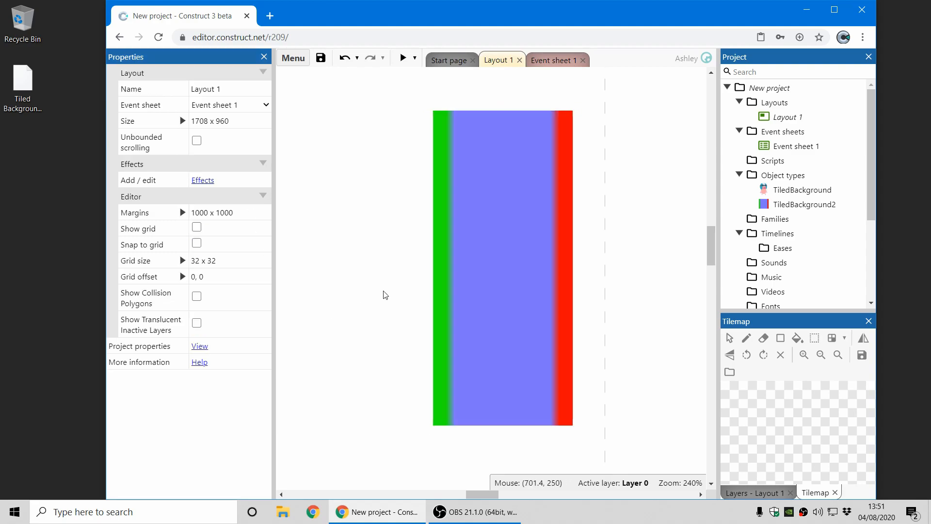
Widen the strip to test the stretched red edge, then undo back to 96×217.
{"action": "left_click", "coordinate": [502, 267]}
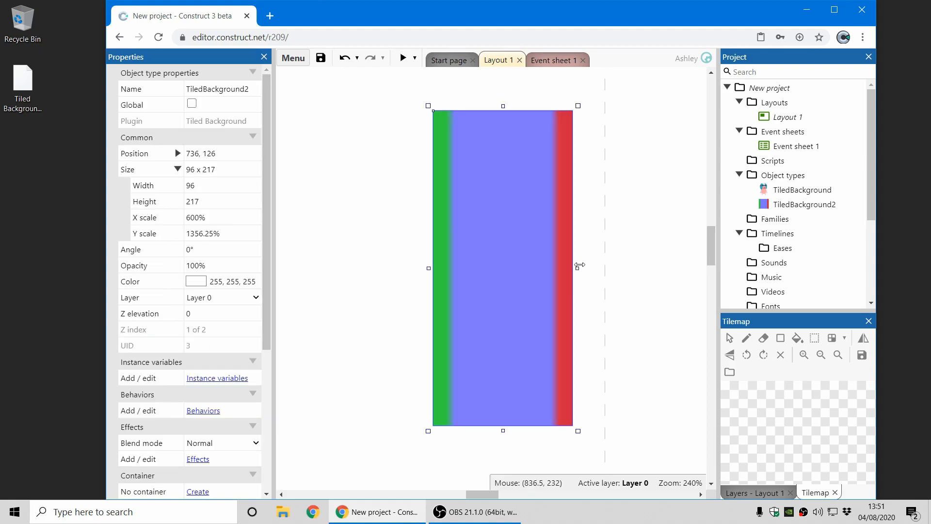
{"action": "left_click_drag", "start_coordinate": [577, 267], "coordinate": [634, 268]}
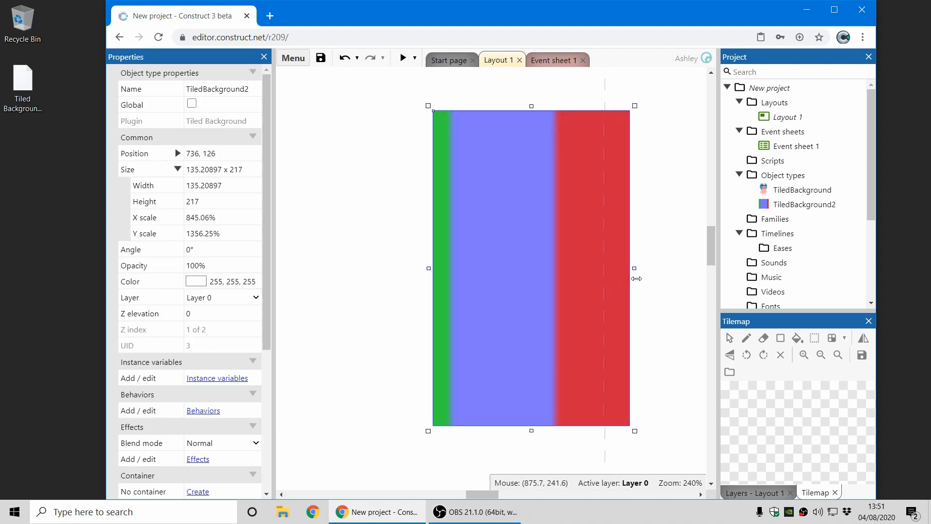
{"action": "left_click", "coordinate": [344, 58]}
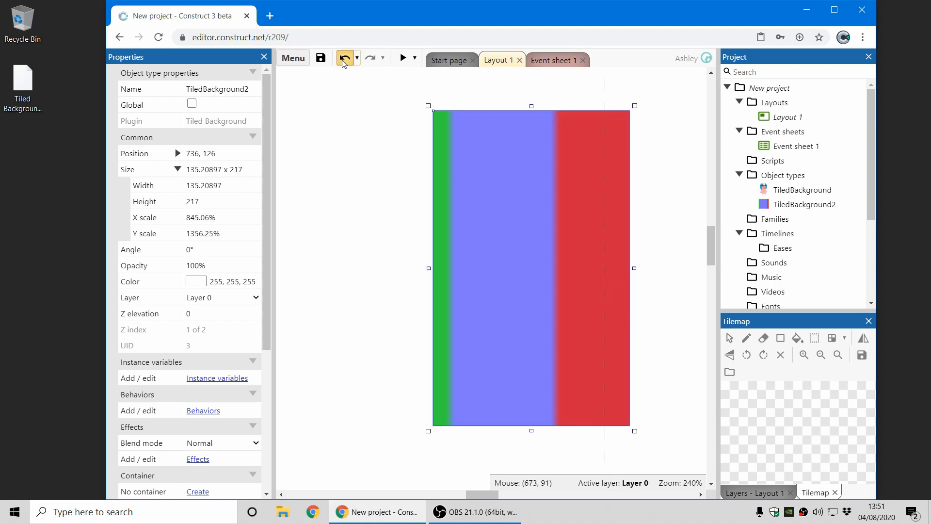
{"action": "left_click", "coordinate": [344, 57]}
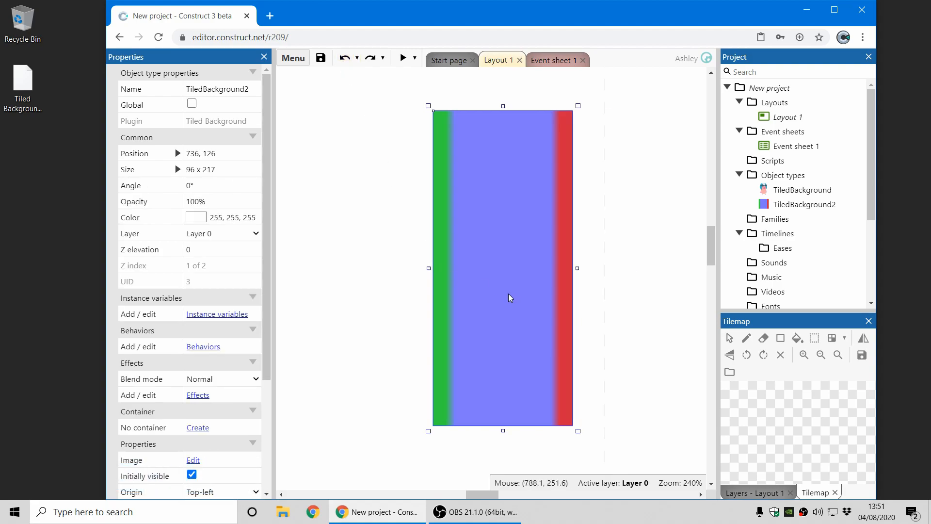
{"action": "mouse_move", "coordinate": [508, 299]}
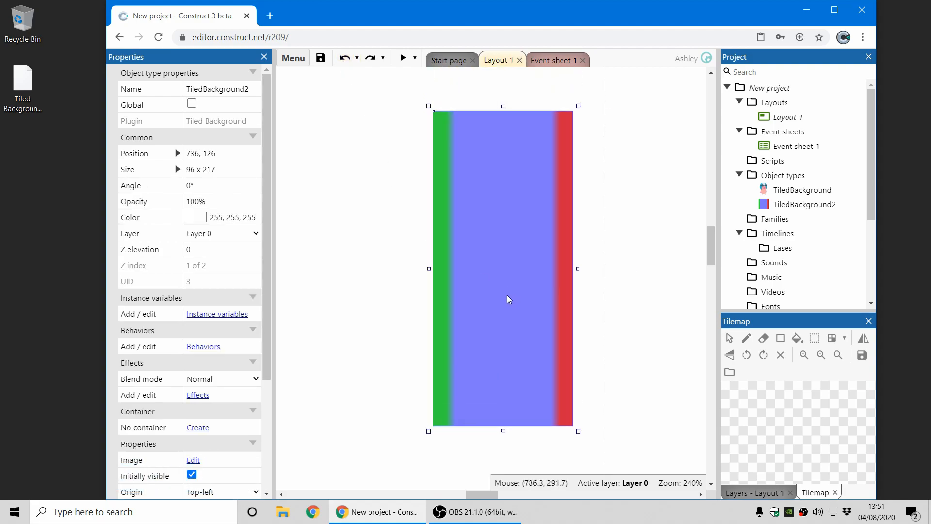
{"action": "mouse_move", "coordinate": [516, 294]}
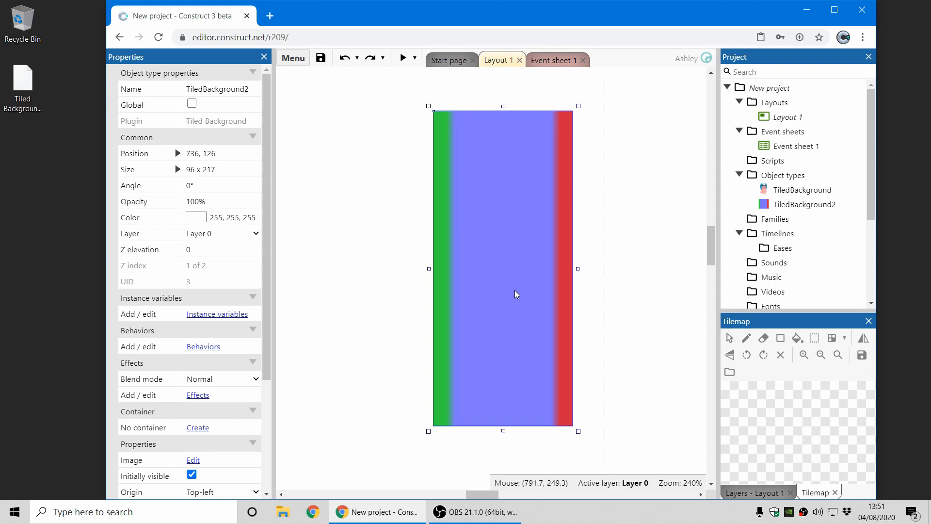
{"action": "mouse_move", "coordinate": [297, 336]}
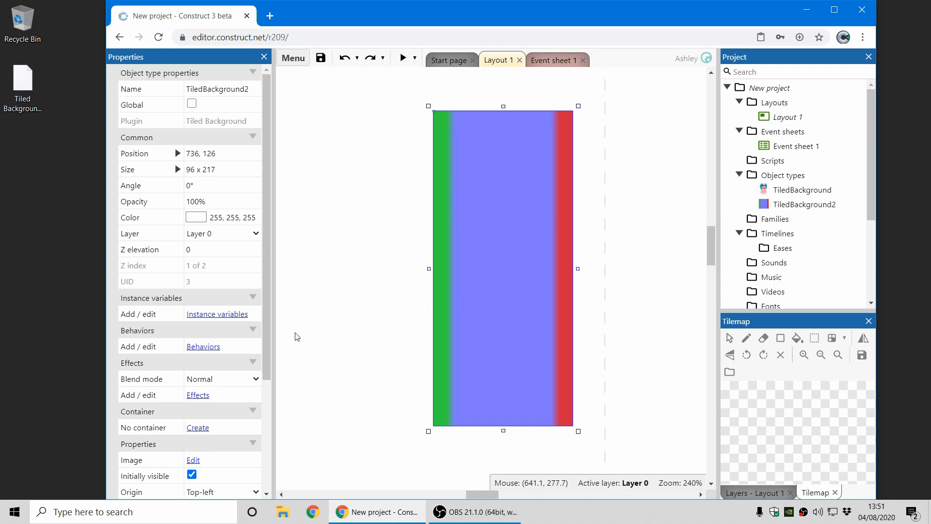
{"action": "mouse_move", "coordinate": [407, 328]}
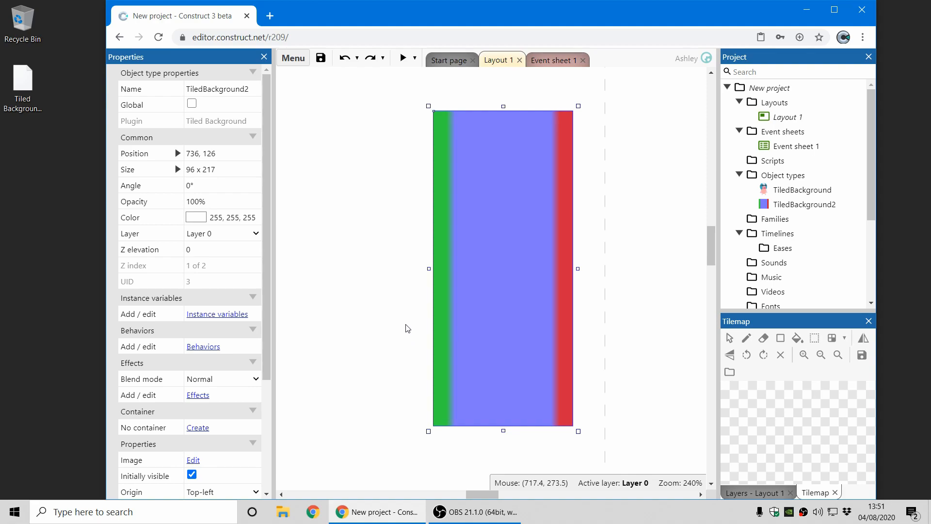
{"action": "mouse_move", "coordinate": [413, 335]}
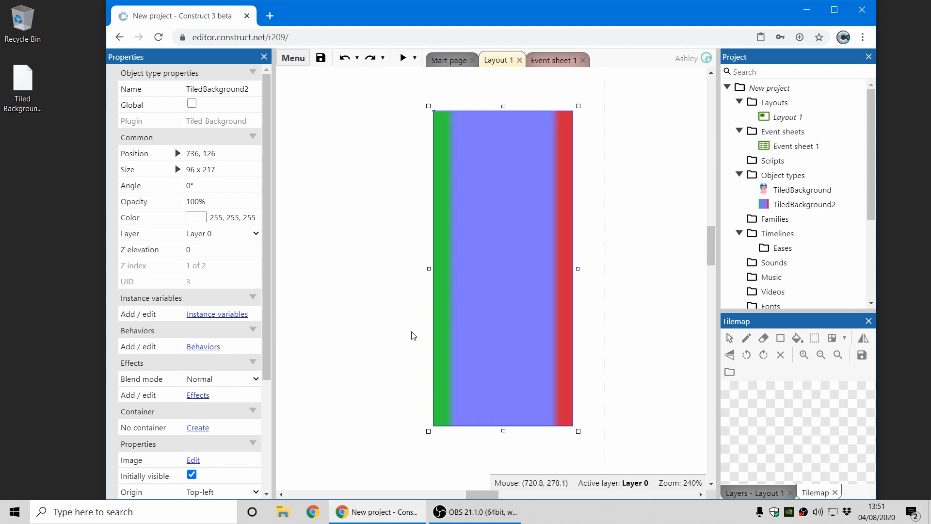
Select icon-512.png in the Icons folder and open its Purpose dropdown, currently App icon.
{"action": "scroll", "scroll_direction": "down", "scroll_amount": 3}
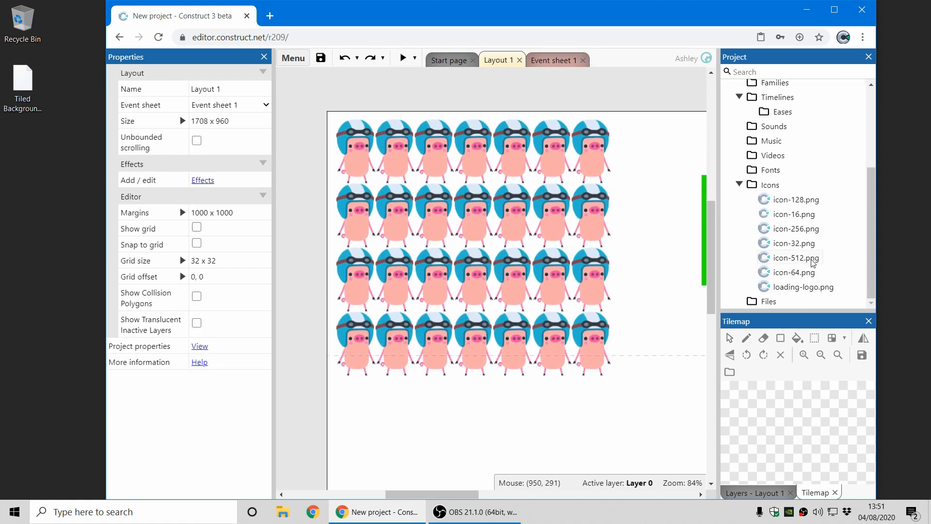
{"action": "left_click", "coordinate": [794, 257]}
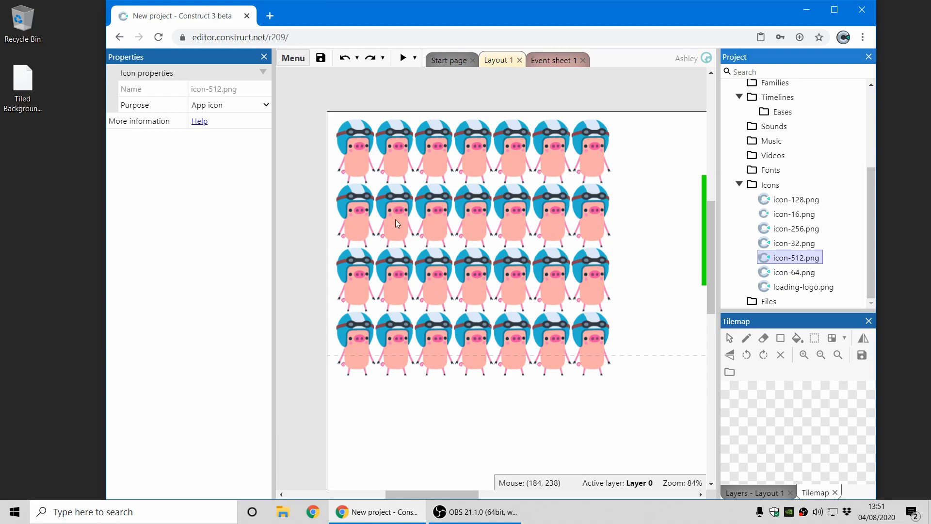
{"action": "left_click", "coordinate": [229, 104]}
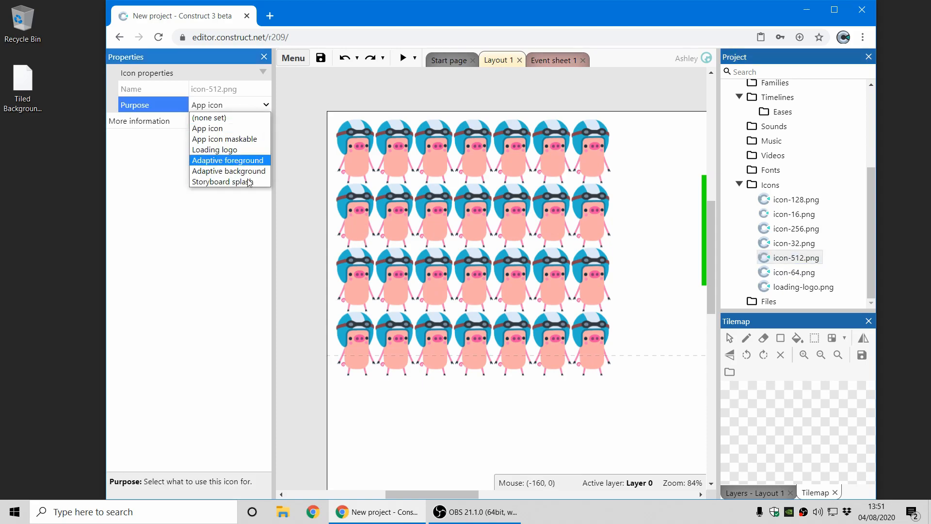